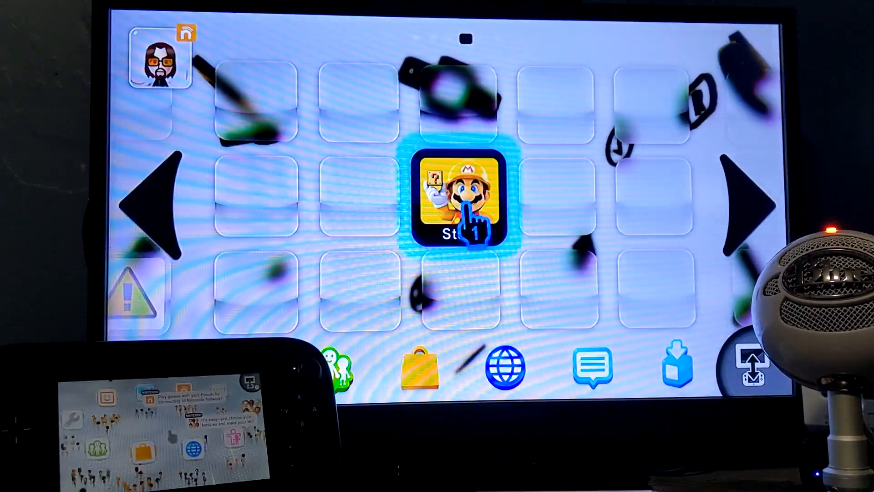
# - Reach Data Management from Wii U System Settings to view copy and format options
pyautogui.click(451, 195)
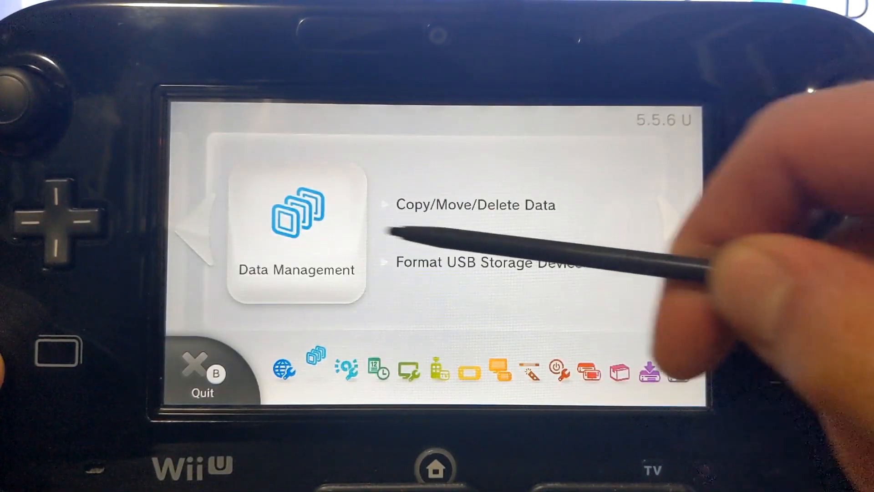
pyautogui.click(296, 217)
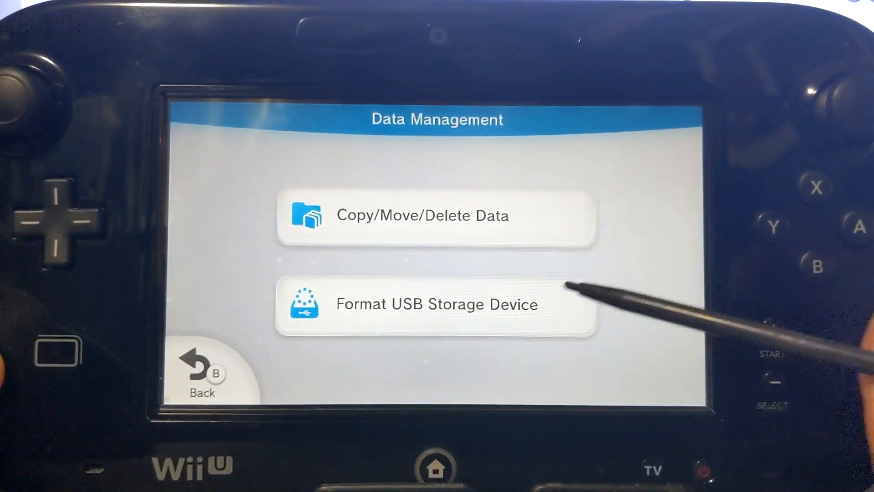
pyautogui.click(435, 303)
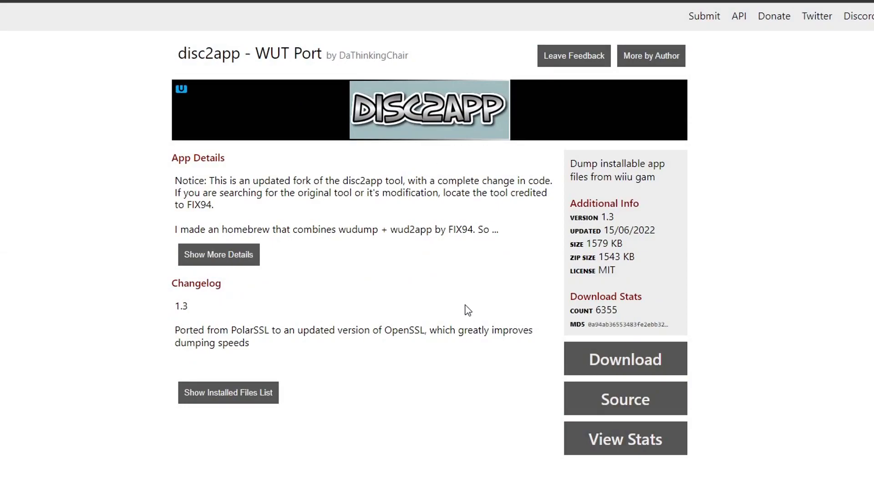
pyautogui.moveTo(475, 319)
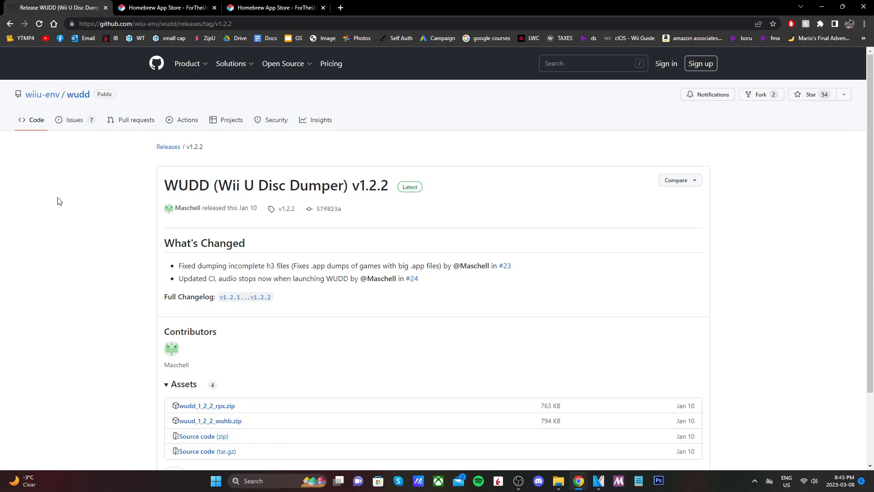
pyautogui.moveTo(144, 55)
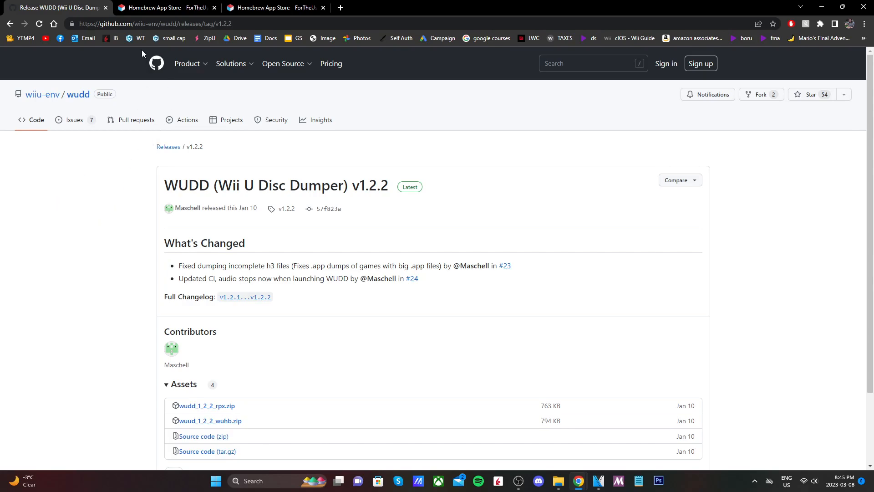
pyautogui.moveTo(378, 217)
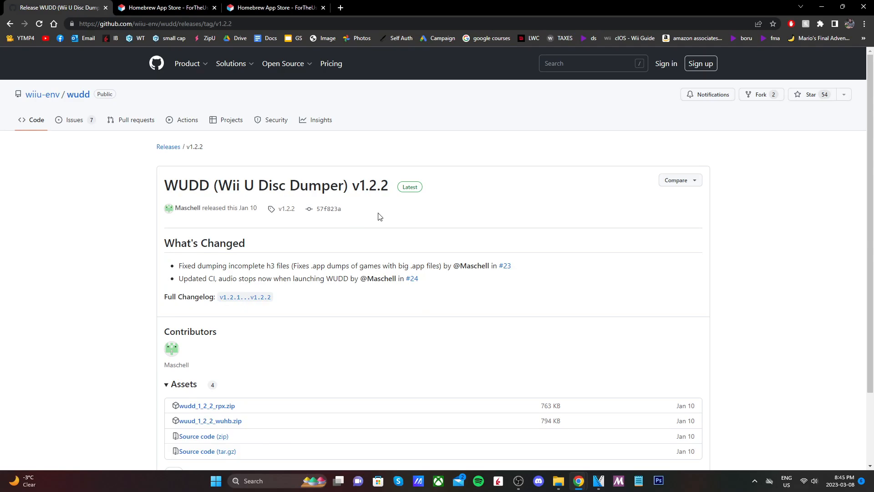
# - Download wudd_1_2_2_rpx.zip from the WUDD v1.2.2 release Assets
pyautogui.scroll(-3)
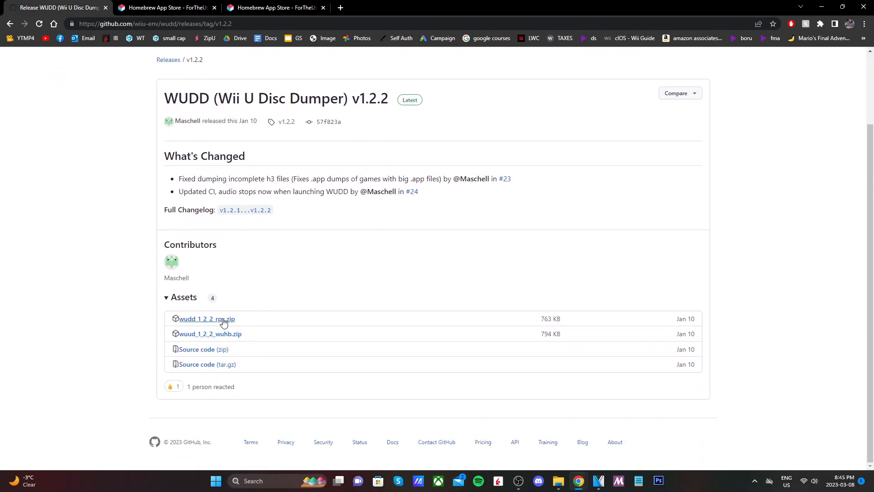
pyautogui.moveTo(356, 265)
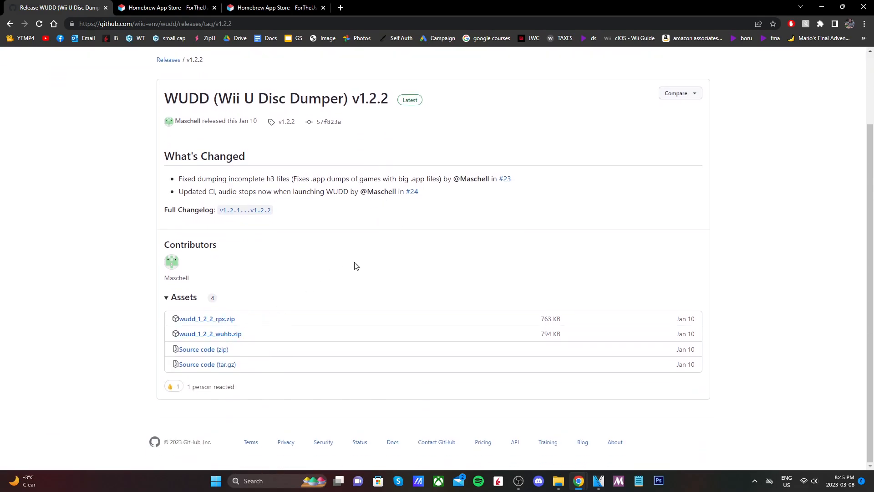
pyautogui.moveTo(343, 232)
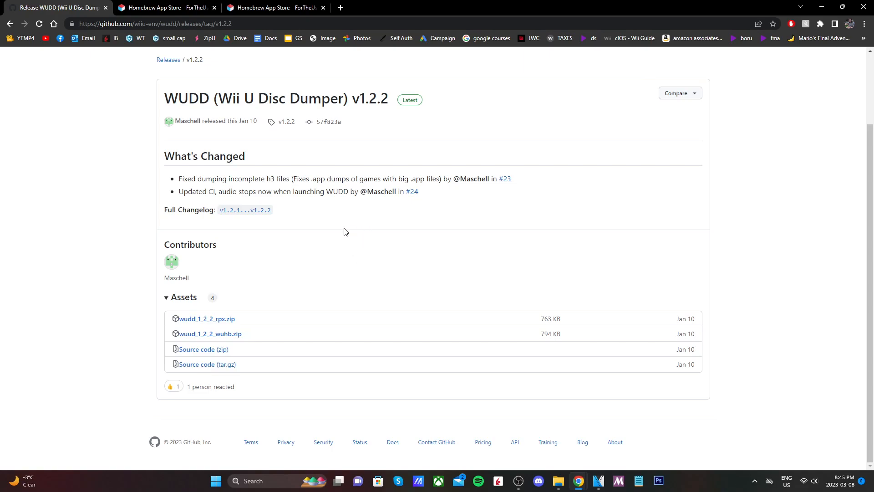
pyautogui.moveTo(321, 298)
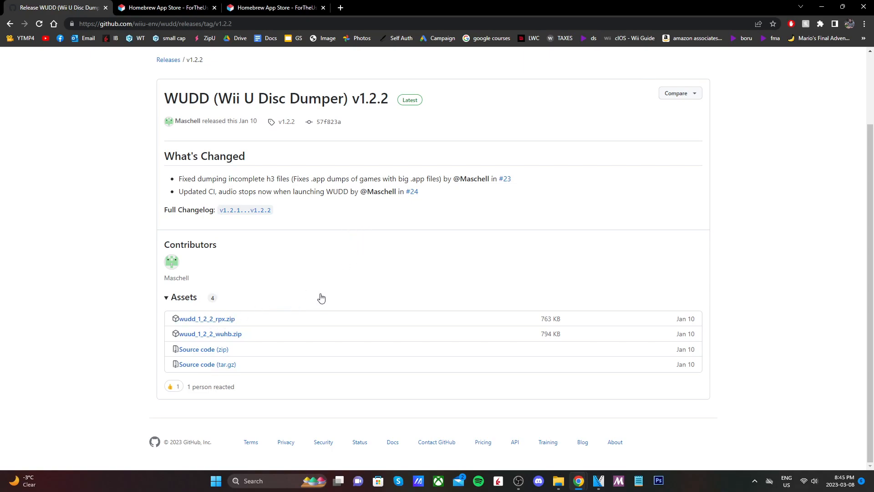
pyautogui.moveTo(207, 318)
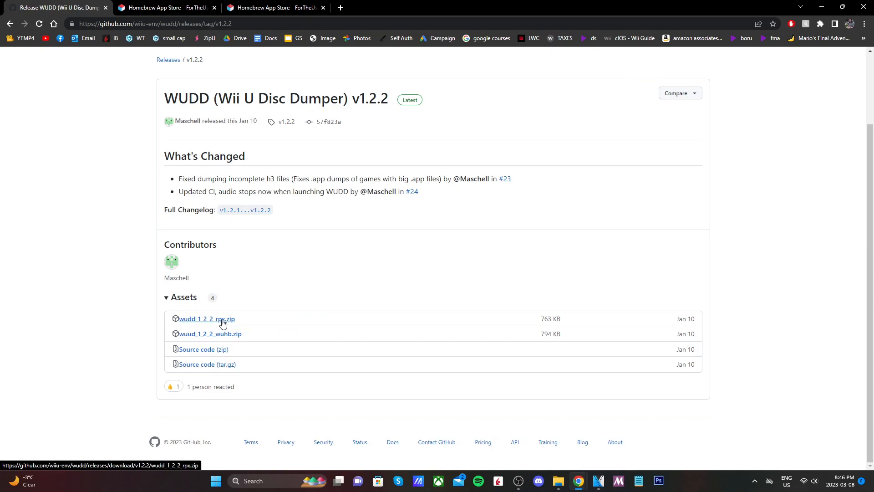
pyautogui.click(207, 318)
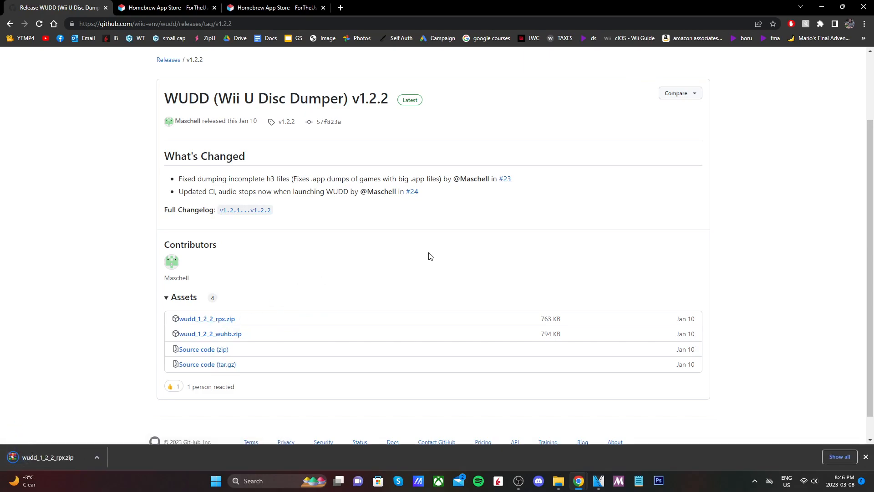
pyautogui.moveTo(210, 333)
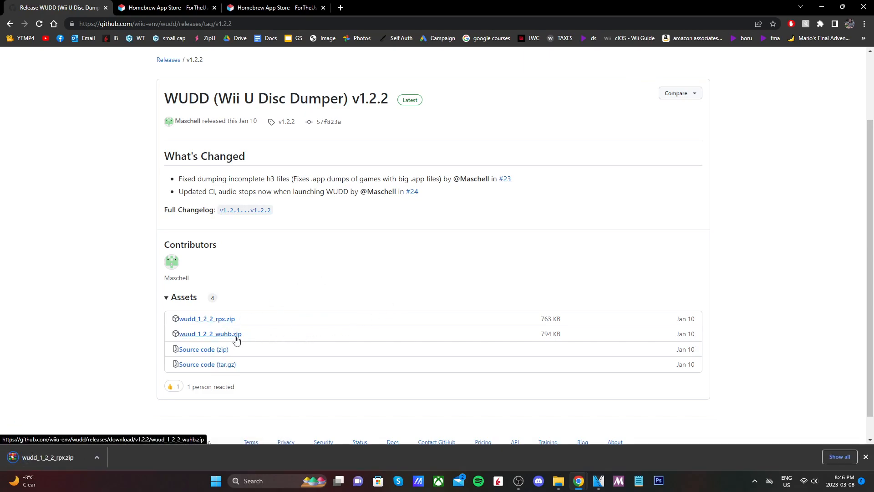
pyautogui.moveTo(296, 273)
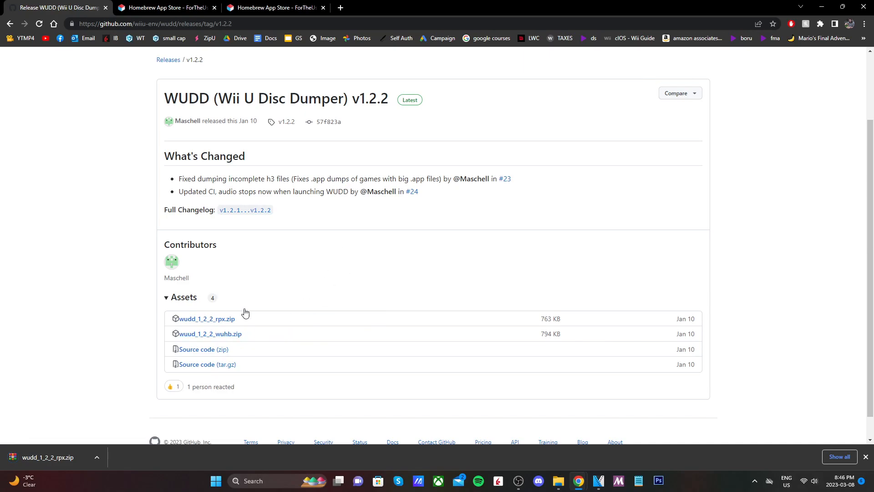
pyautogui.moveTo(209, 333)
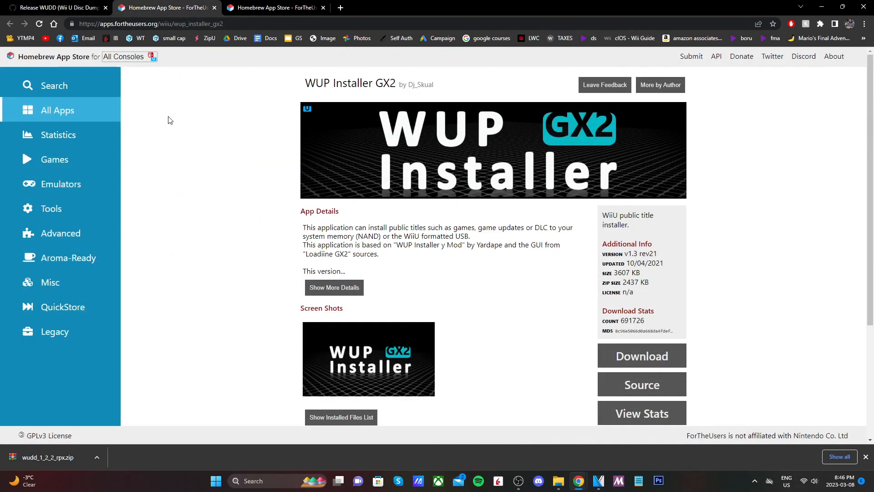
pyautogui.moveTo(222, 211)
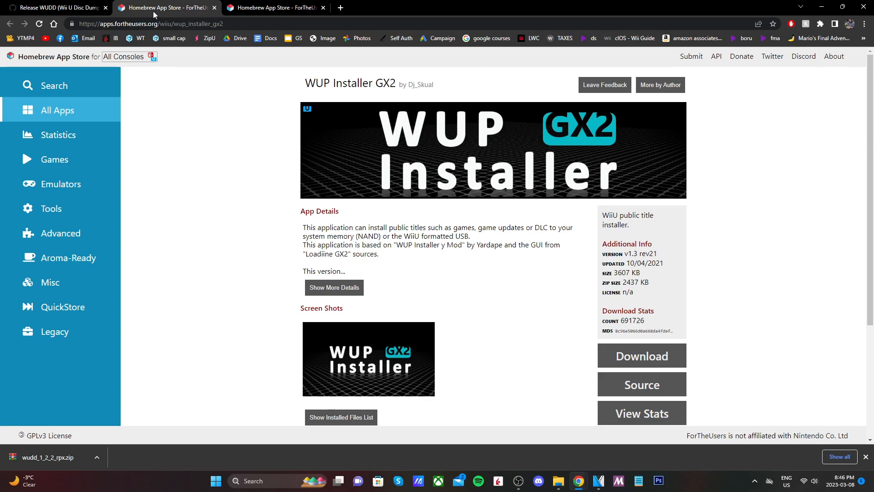
pyautogui.moveTo(290, 194)
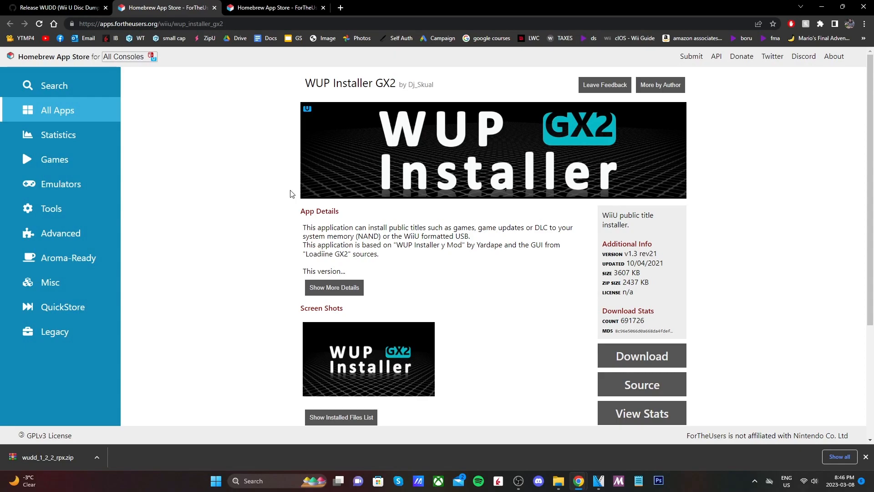
pyautogui.moveTo(115, 101)
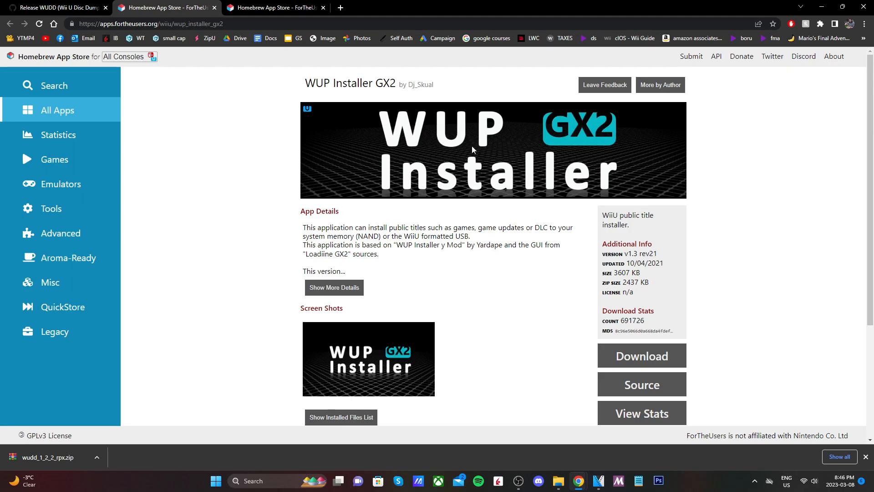
pyautogui.moveTo(641, 356)
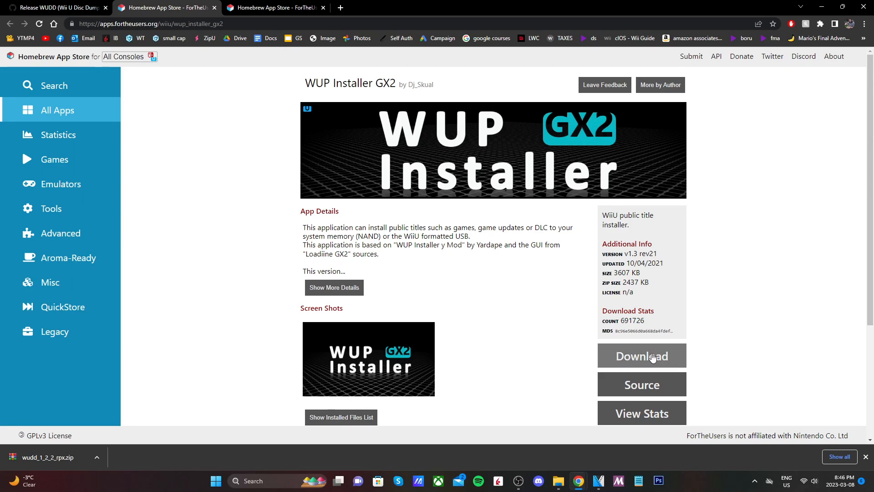
# - Download the WUP Installer GX2 archive from its Homebrew App Store page
pyautogui.click(640, 355)
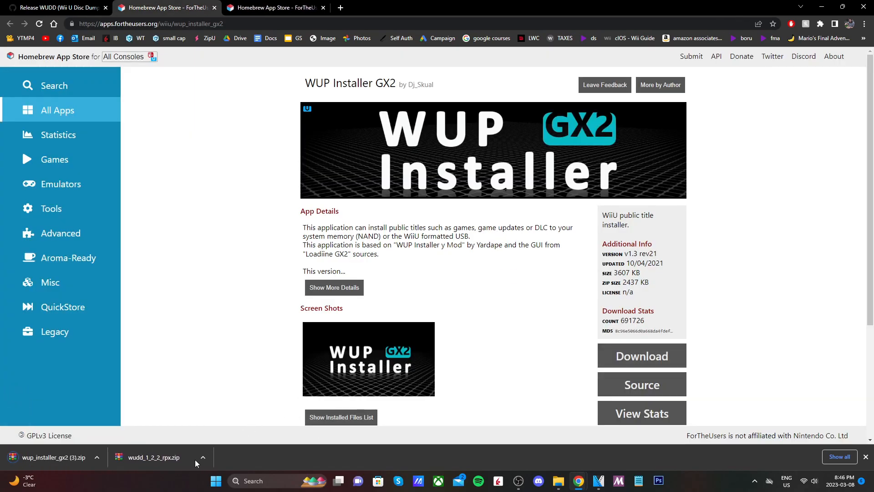
pyautogui.moveTo(216, 390)
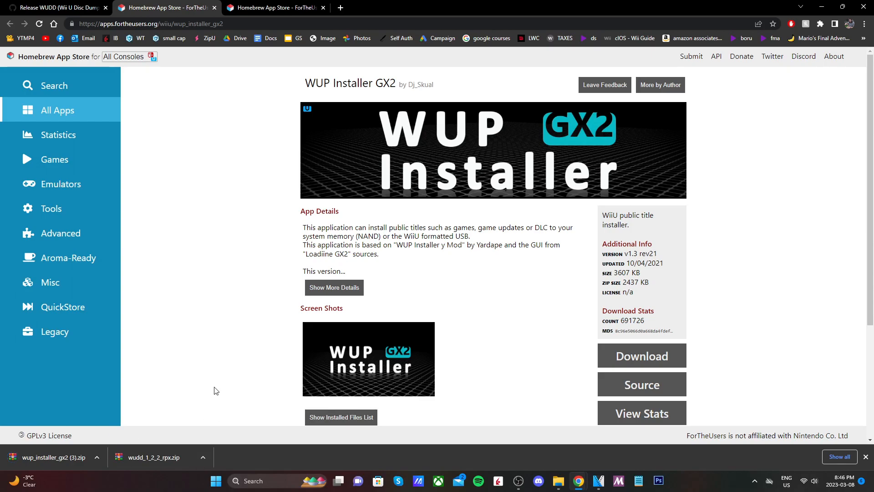
pyautogui.moveTo(248, 349)
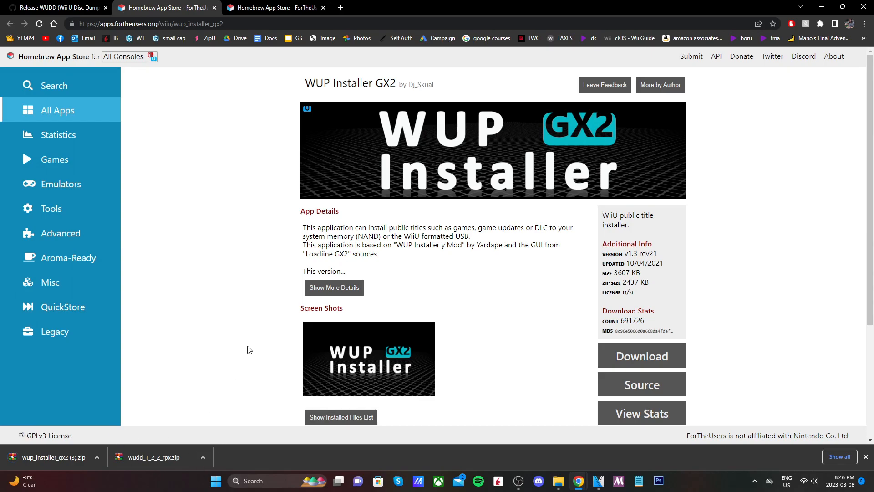
pyautogui.moveTo(220, 313)
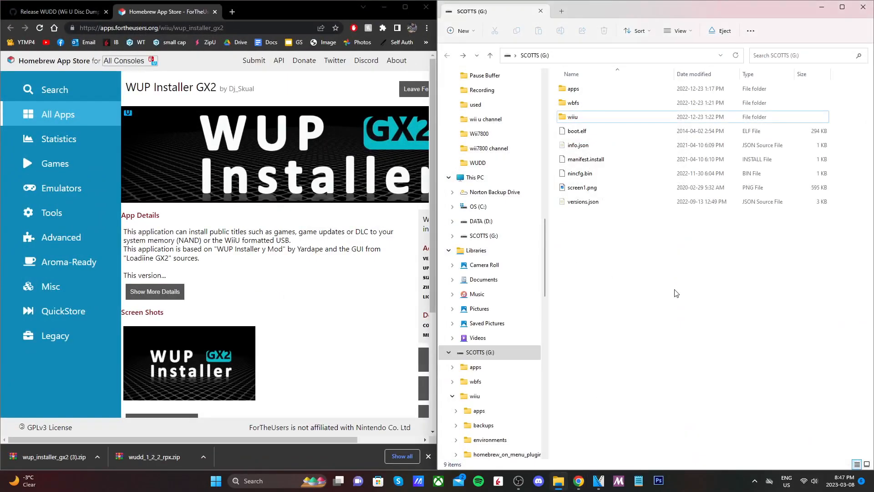
pyautogui.moveTo(562, 298)
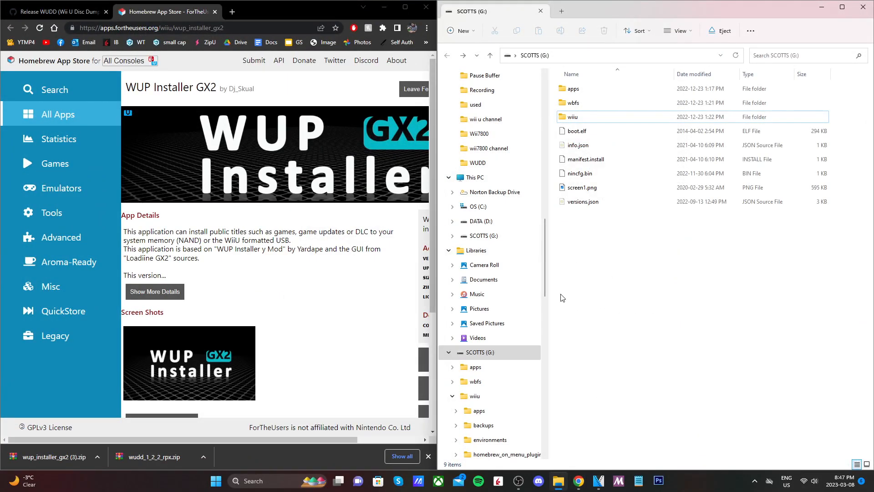
pyautogui.moveTo(284, 345)
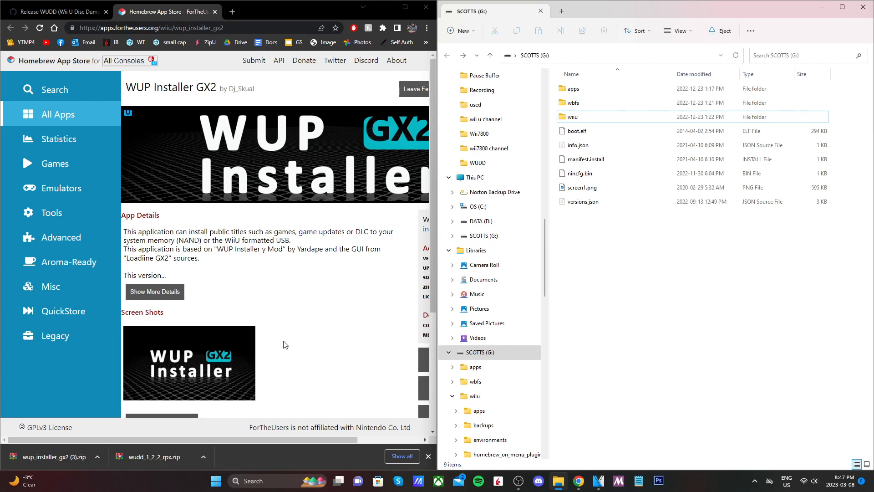
# - Copy the WUDD archive's wiiu folder to the SCOTTS (G:) SD card
pyautogui.click(151, 456)
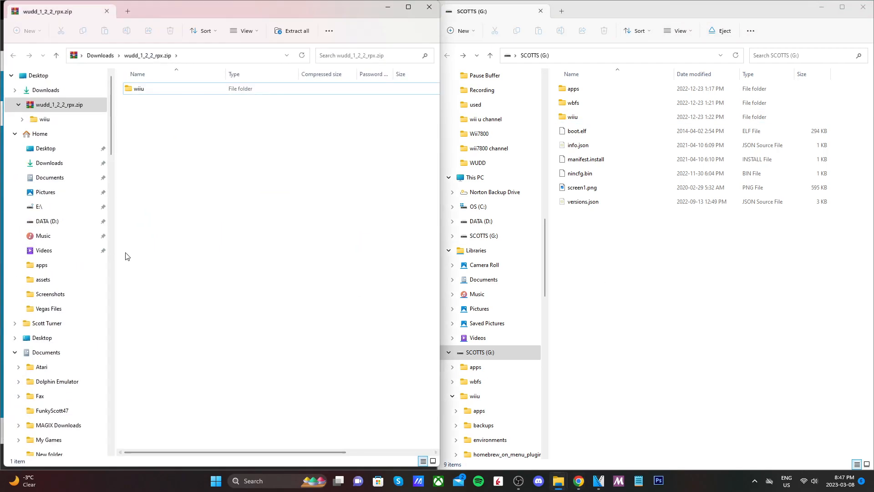
pyautogui.click(150, 88)
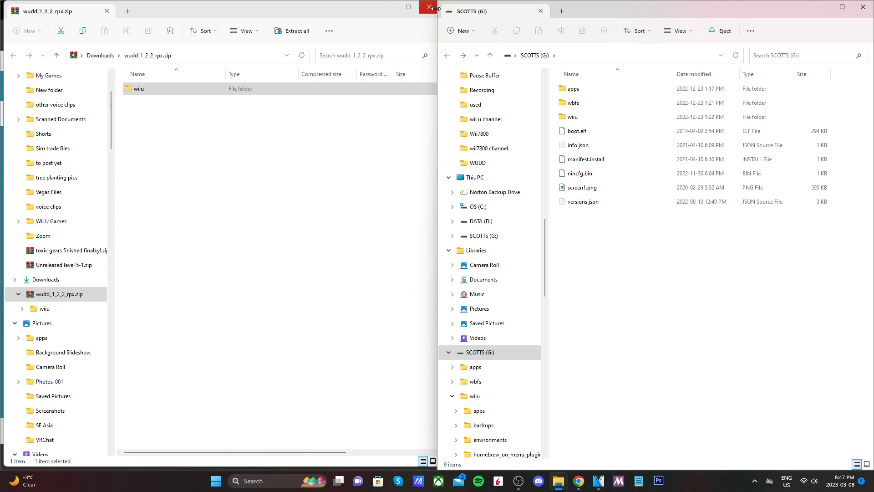
pyautogui.click(428, 7)
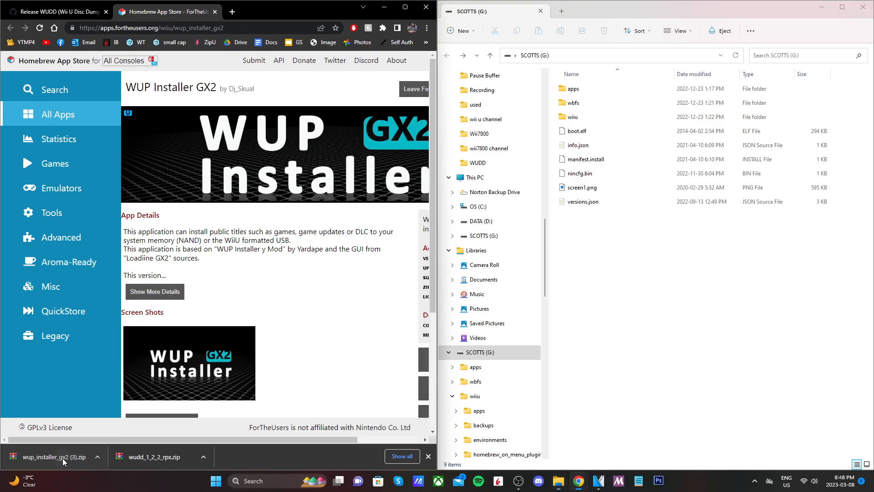
# - Copy the WUP Installer GX2 archive's contents to SCOTTS (G:), replacing same-named files
pyautogui.click(49, 456)
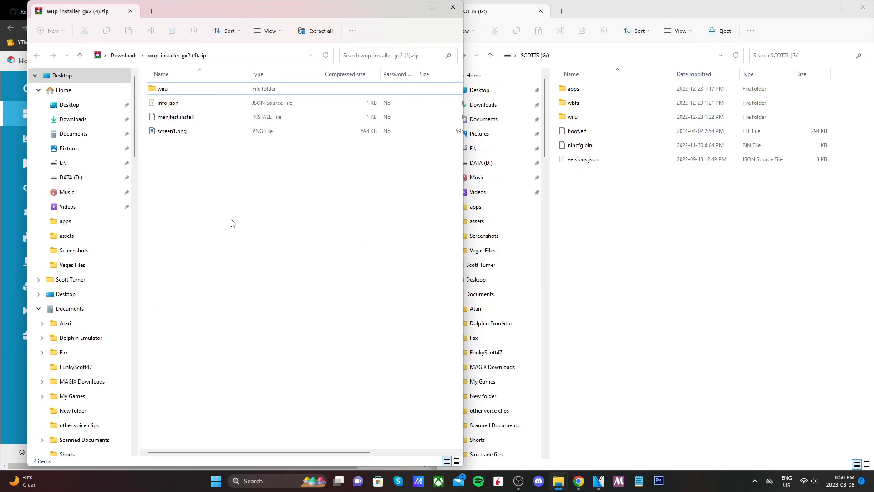
pyautogui.moveTo(173, 91)
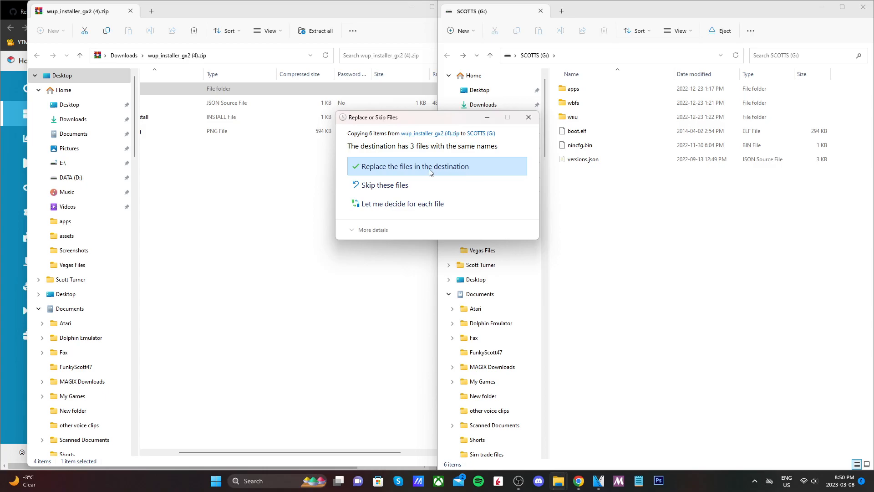
pyautogui.click(414, 166)
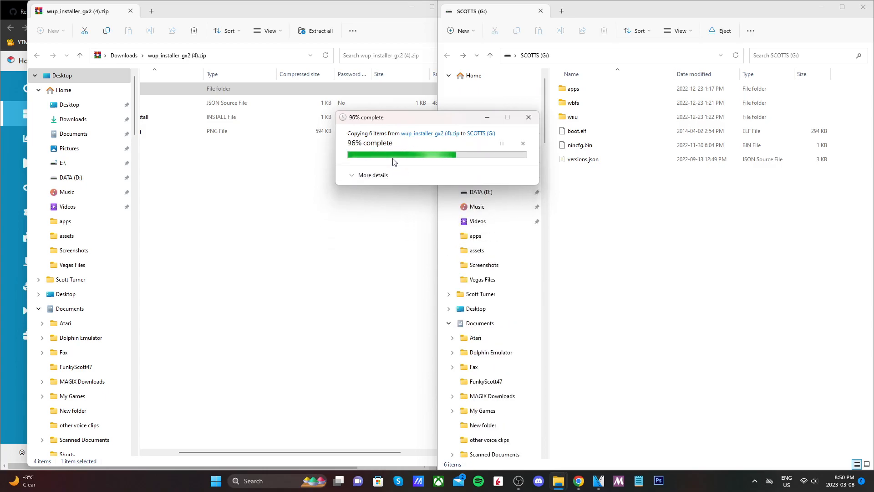